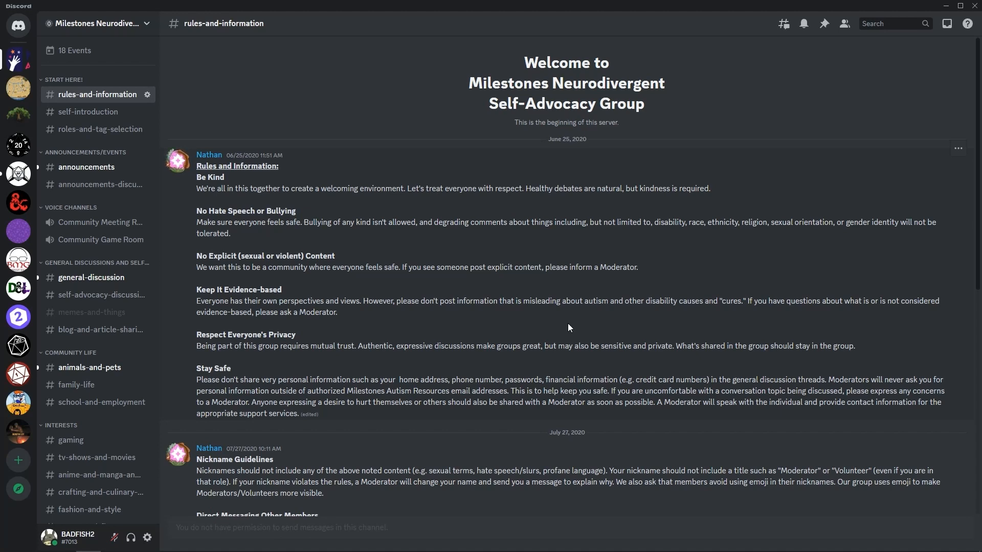
{"action": "mouse_move", "coordinate": [47, 185]}
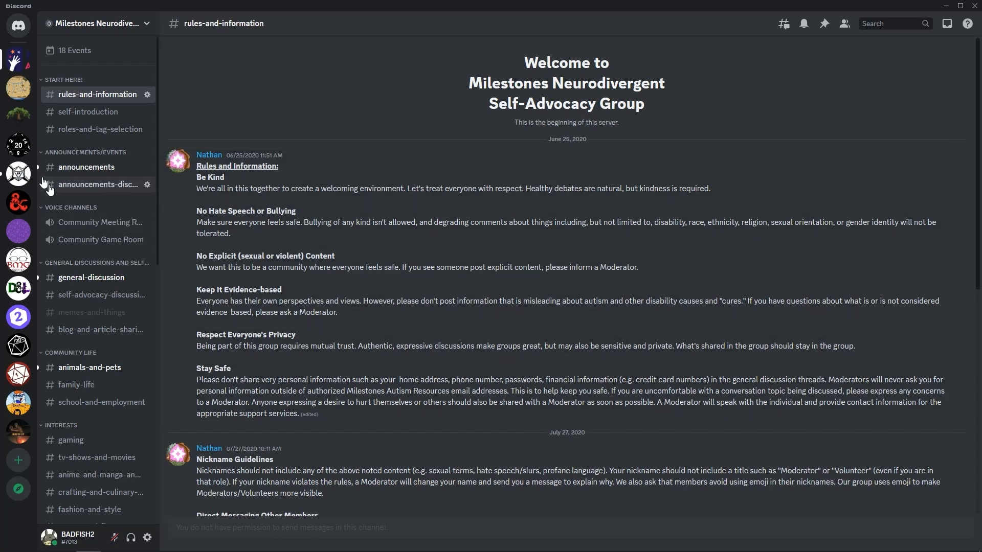
{"action": "mouse_move", "coordinate": [41, 178]}
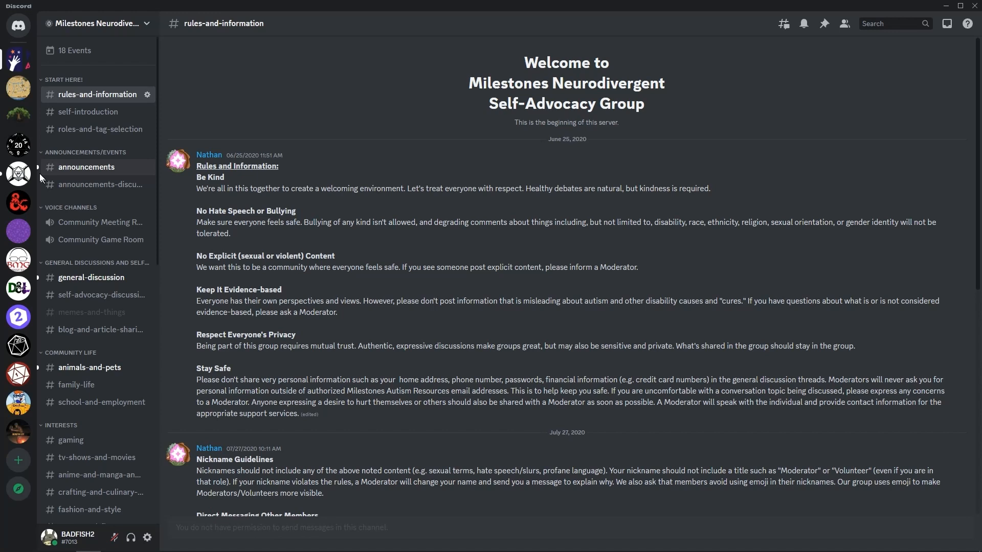
{"action": "mouse_move", "coordinate": [92, 171]}
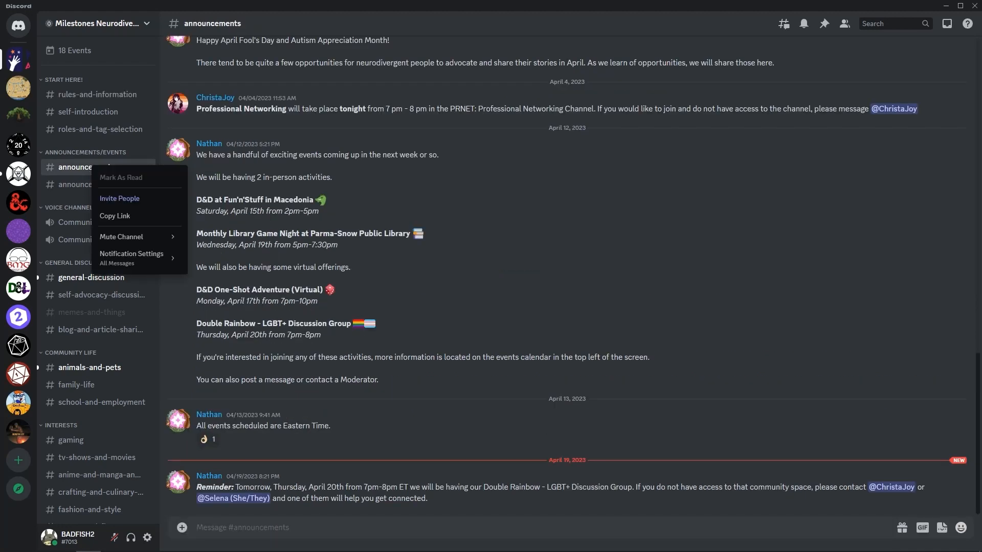
{"action": "mouse_move", "coordinate": [121, 236]}
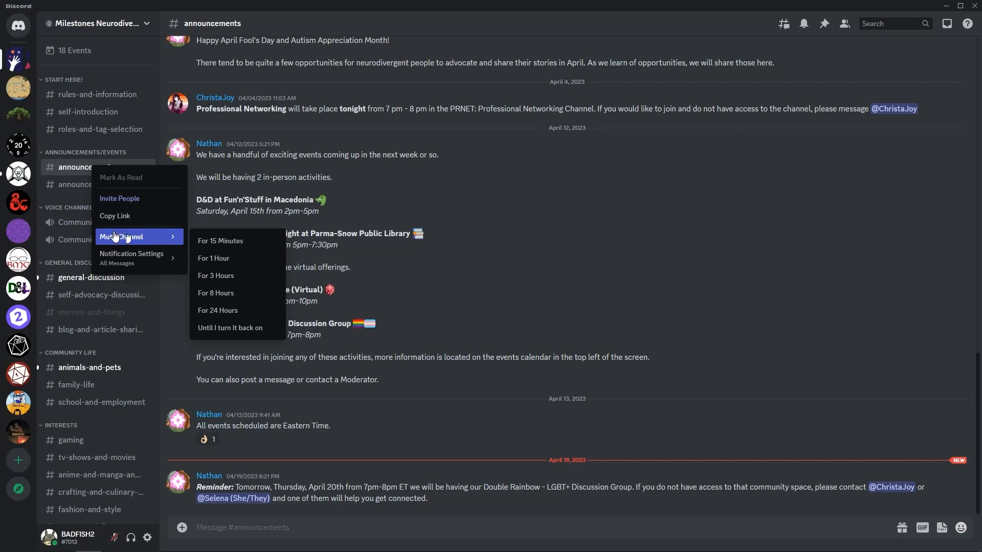
Step: Mute #announcements so it greys out, then return to #rules-and-information
{"action": "left_click", "coordinate": [122, 236]}
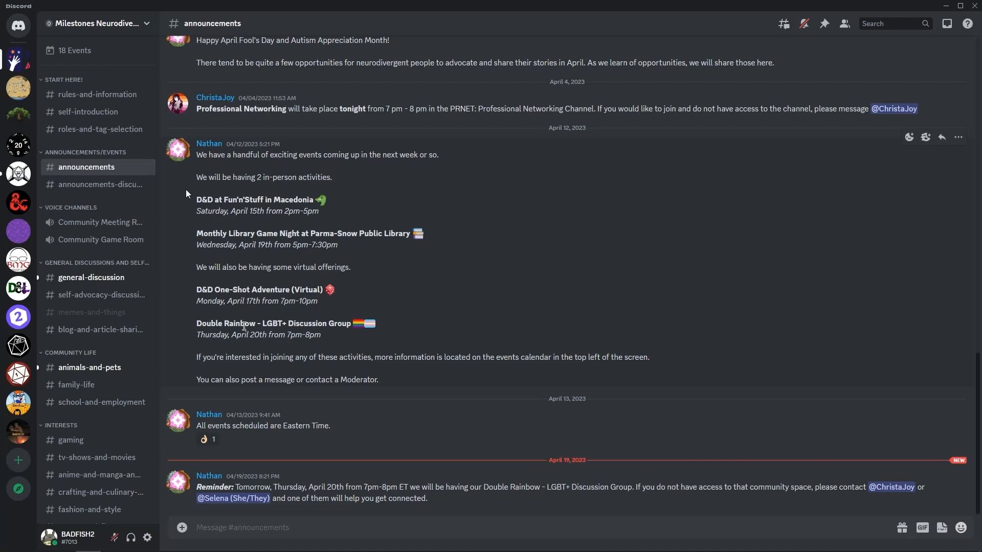
{"action": "left_click", "coordinate": [97, 94]}
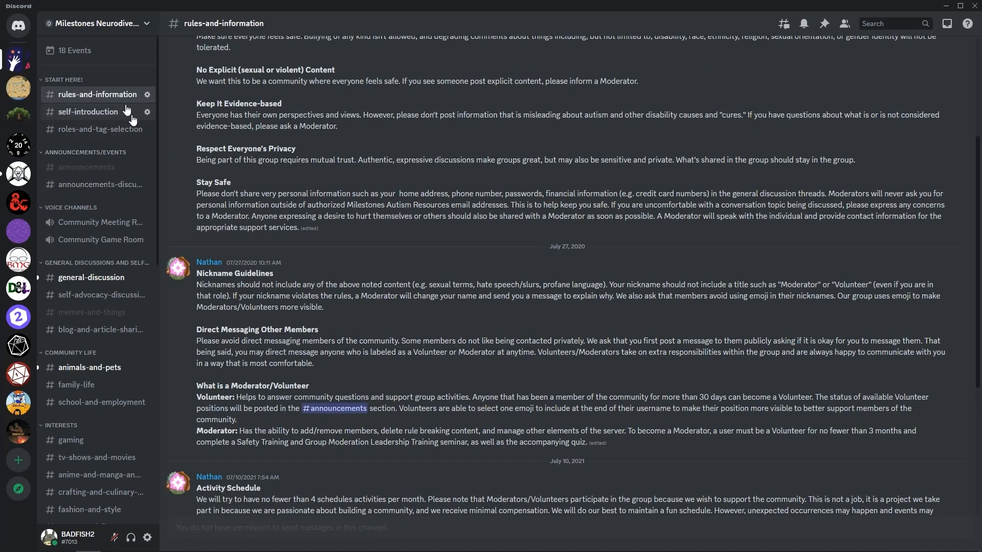
{"action": "mouse_move", "coordinate": [123, 102]}
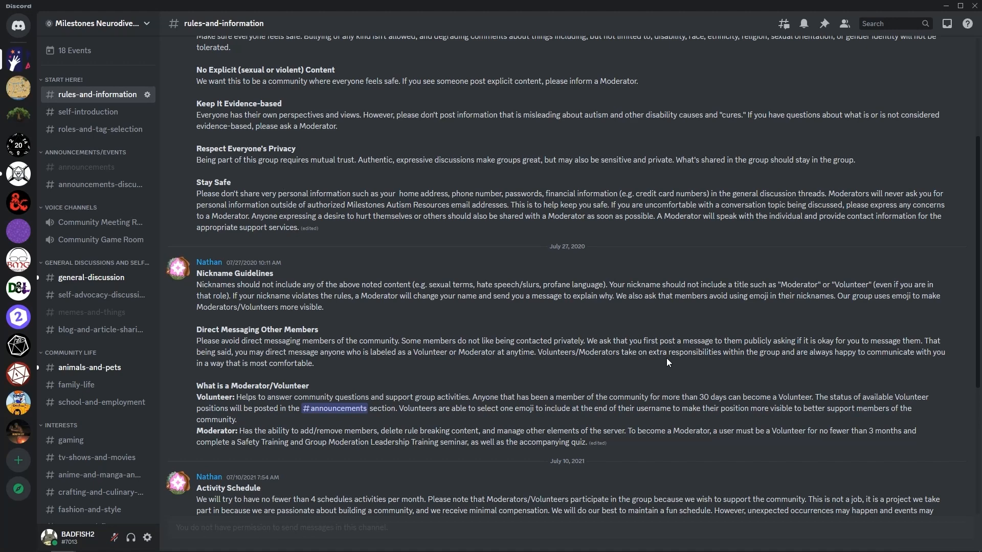
{"action": "mouse_move", "coordinate": [282, 186]}
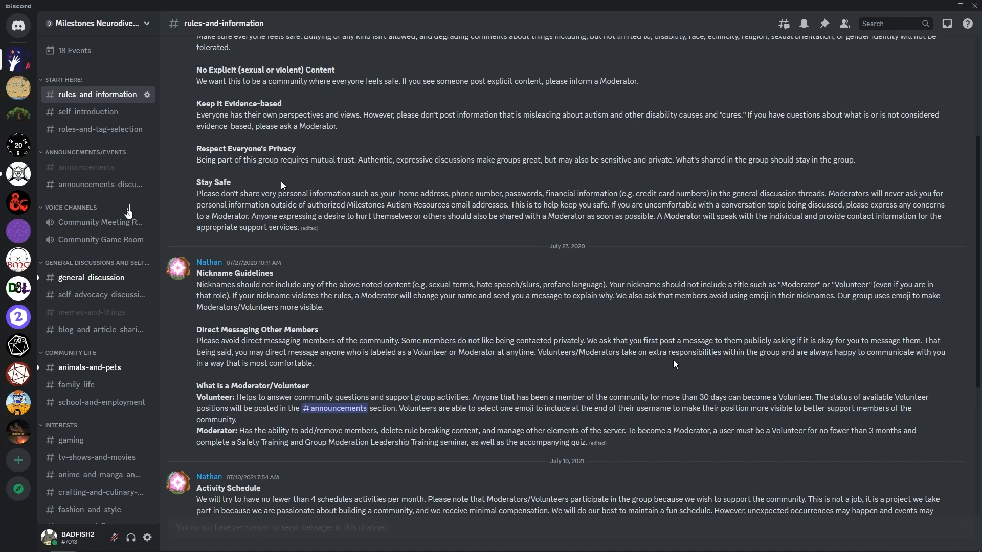
{"action": "mouse_move", "coordinate": [148, 538]}
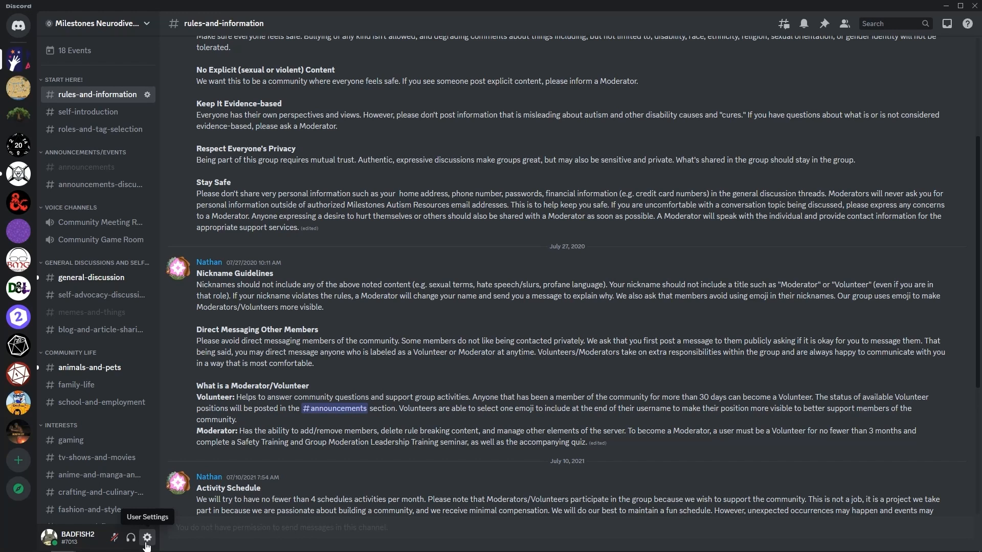
Step: Open User Settings from the gear icon beside the username
{"action": "left_click", "coordinate": [147, 537]}
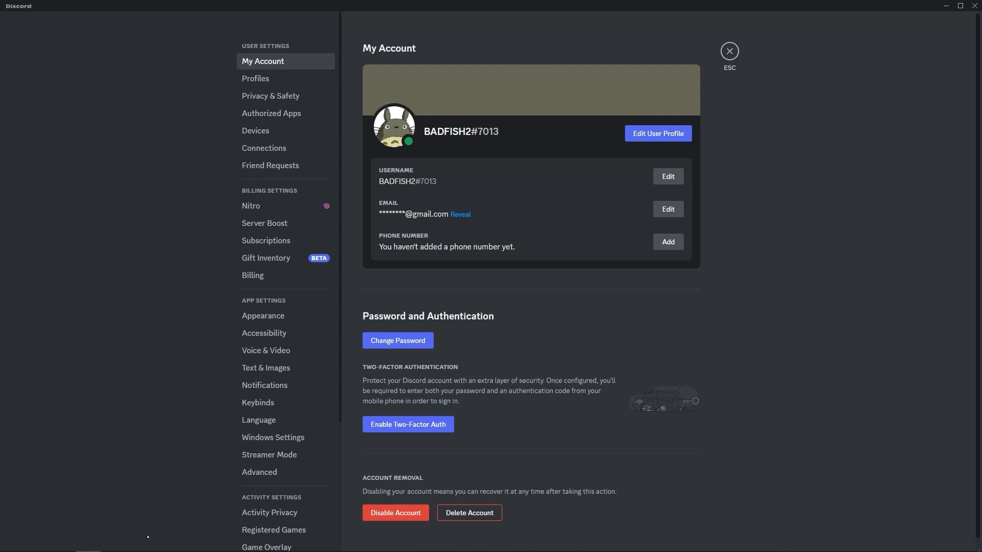
{"action": "mouse_move", "coordinate": [262, 395]}
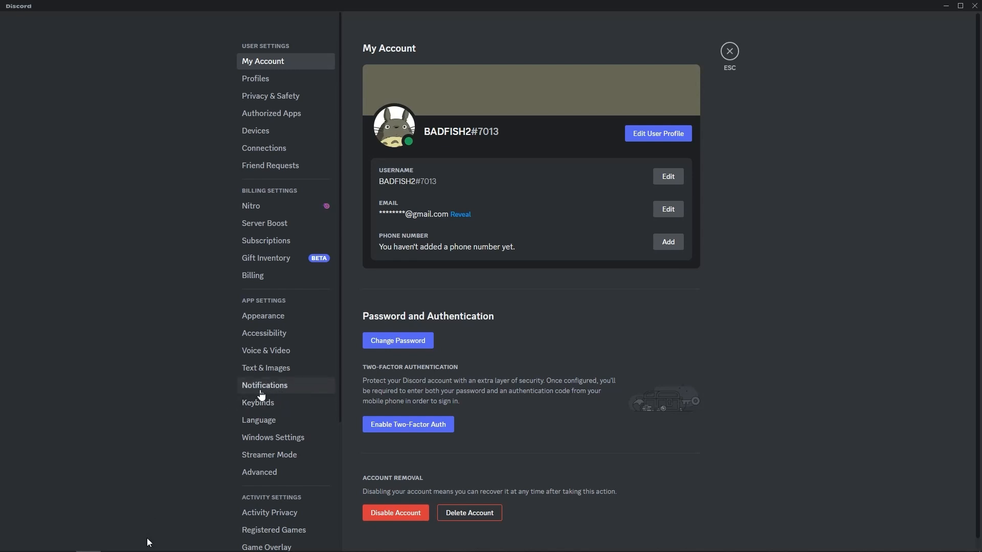
{"action": "mouse_move", "coordinate": [294, 391]}
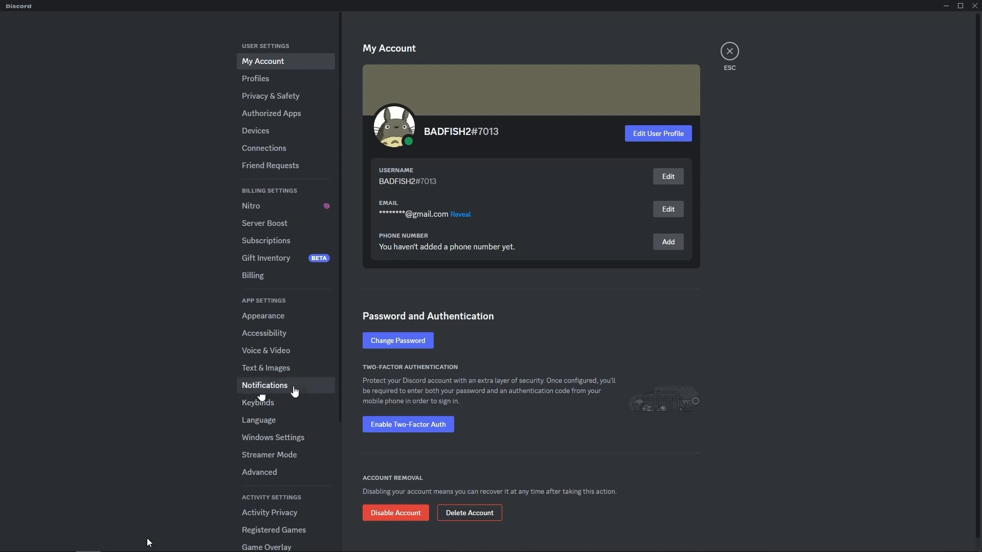
{"action": "left_click", "coordinate": [264, 385]}
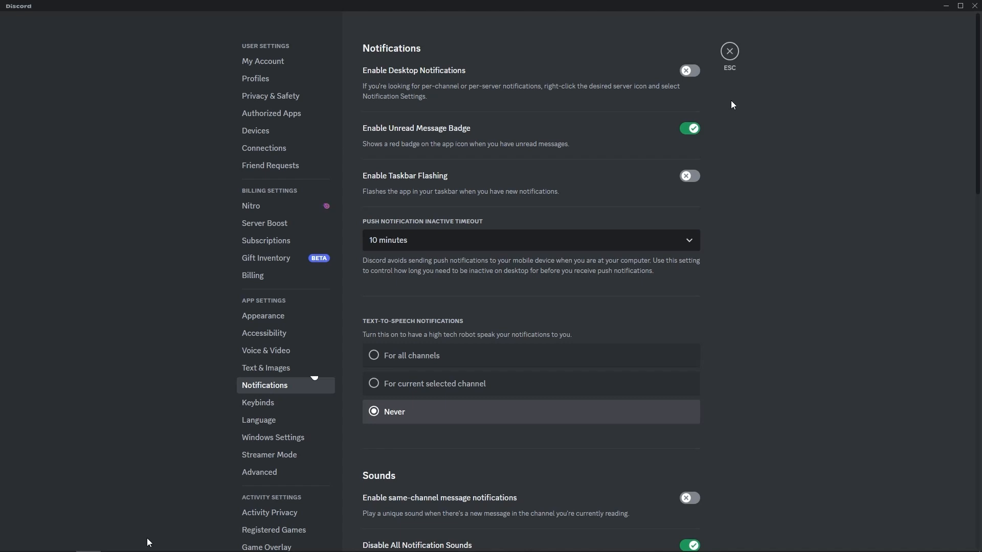
{"action": "mouse_move", "coordinate": [742, 159]}
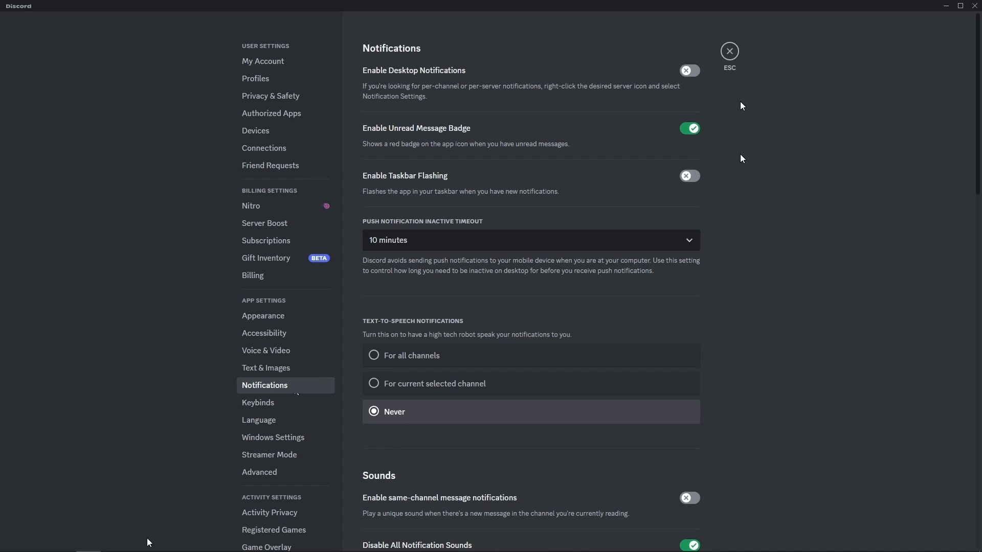
Step: Toggle Disable All Notification Sounds off and back on, then close settings
{"action": "scroll", "scroll_direction": "down", "scroll_amount": 3}
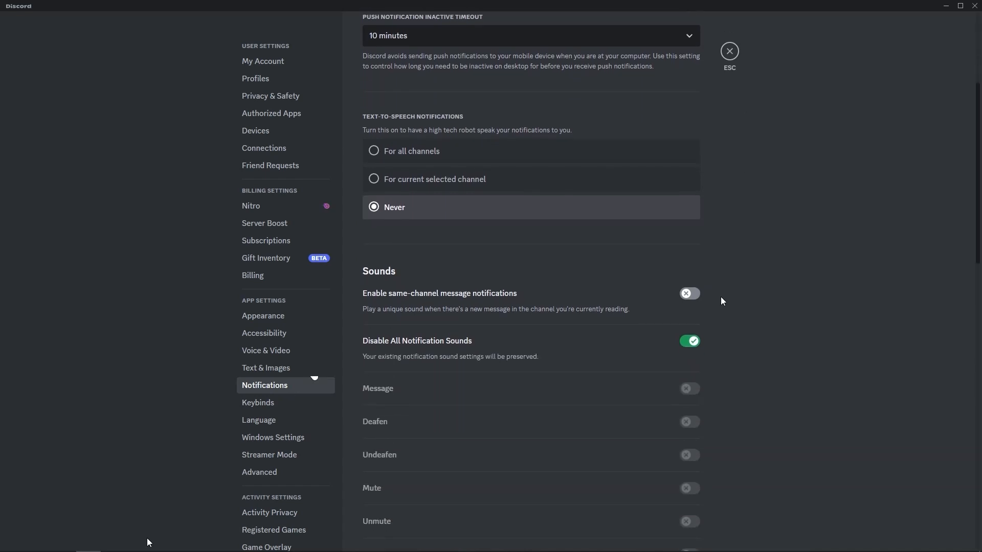
{"action": "mouse_move", "coordinate": [717, 341]}
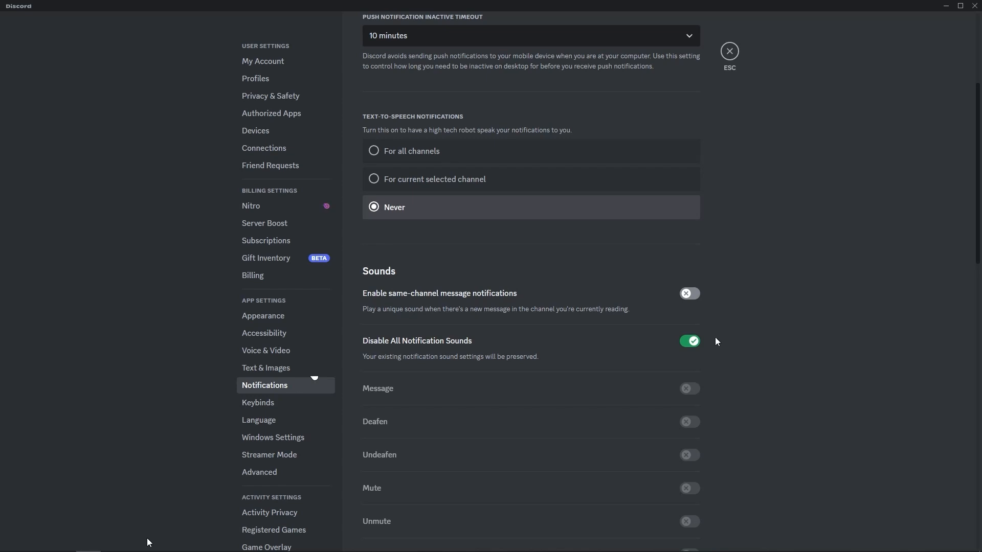
{"action": "mouse_move", "coordinate": [743, 162]}
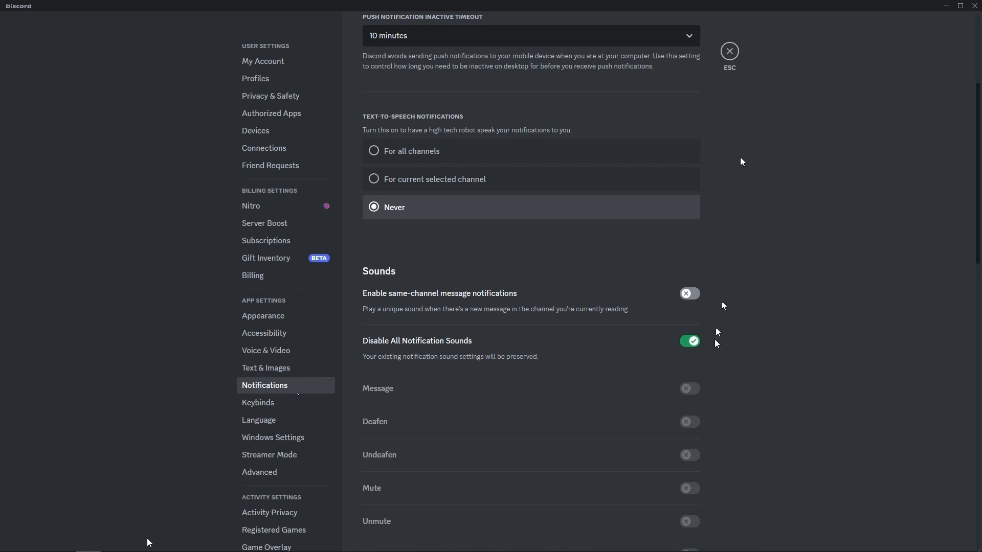
{"action": "mouse_move", "coordinate": [687, 349]}
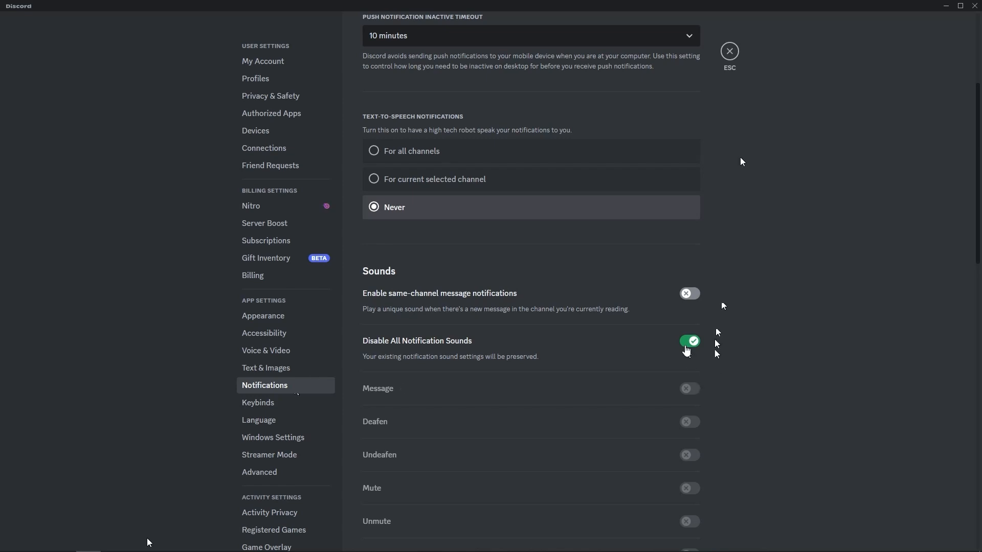
{"action": "left_click", "coordinate": [690, 341]}
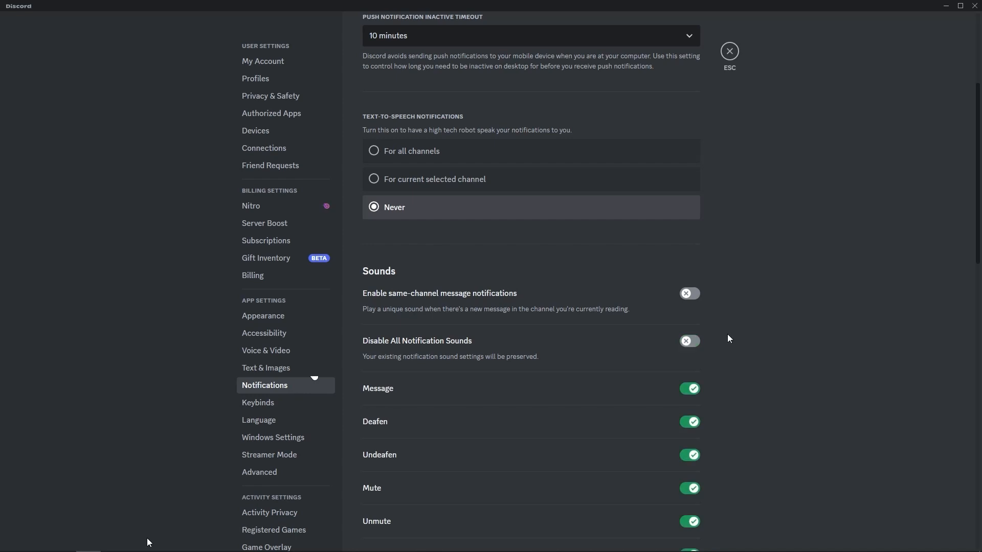
{"action": "left_click", "coordinate": [689, 341]}
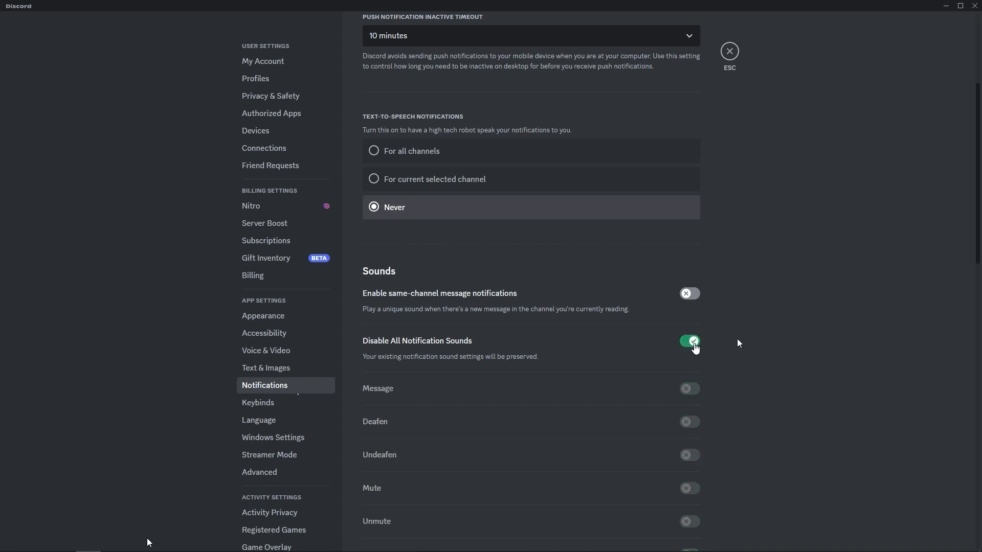
{"action": "mouse_move", "coordinate": [757, 76]}
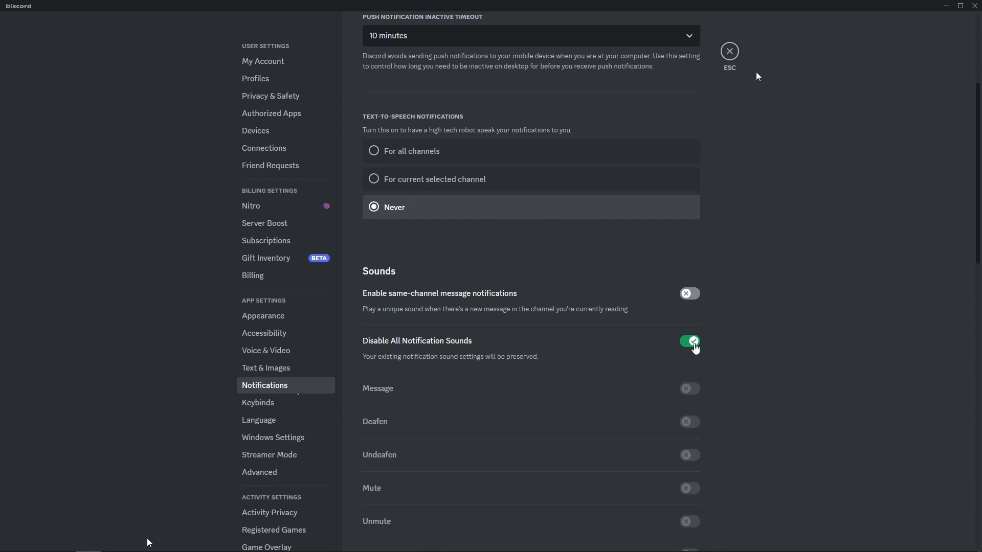
{"action": "left_click", "coordinate": [729, 50]}
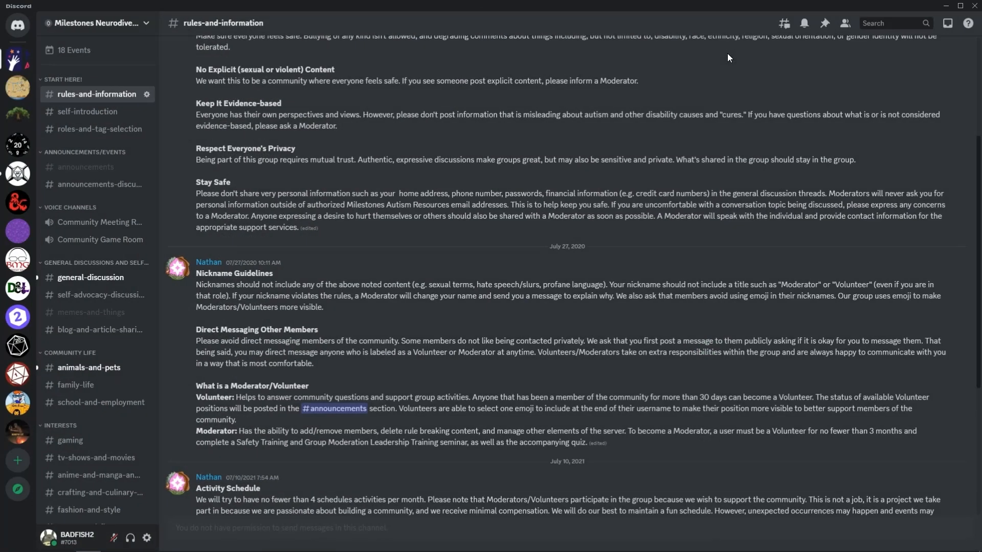